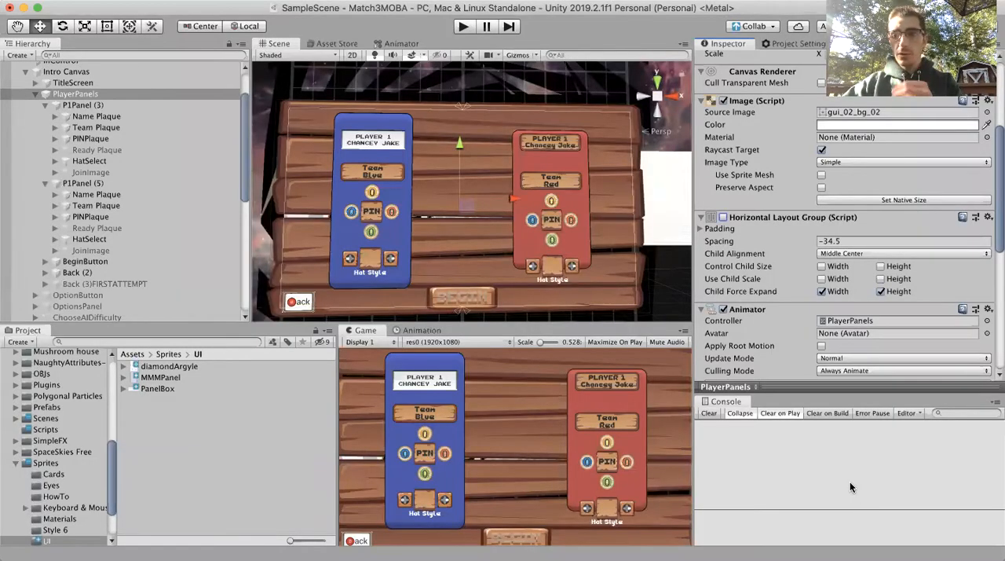
mouse_move(809, 225)
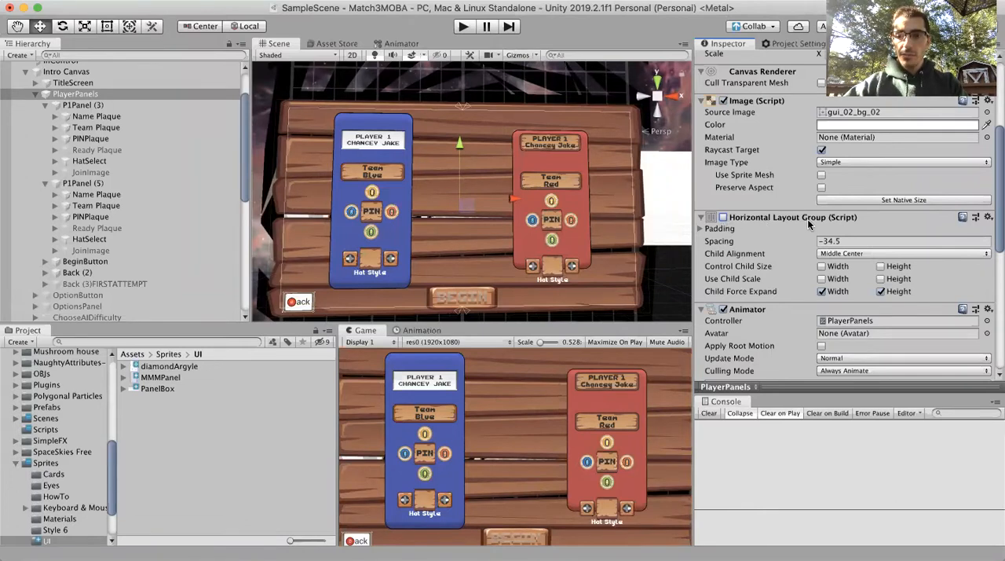
mouse_move(684, 218)
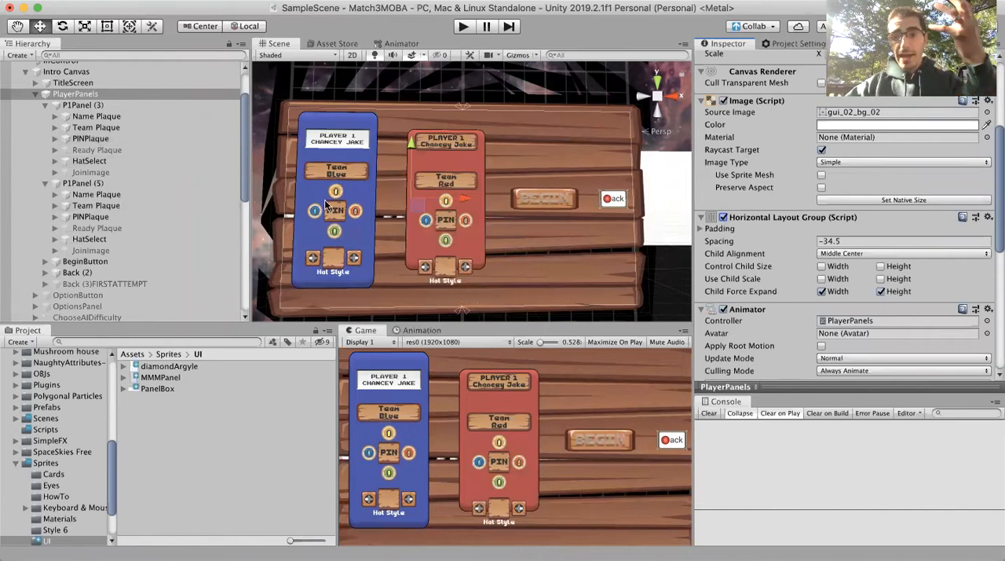
Step: Collapse the first and second player panels' children in the Hierarchy
left_click(83, 104)
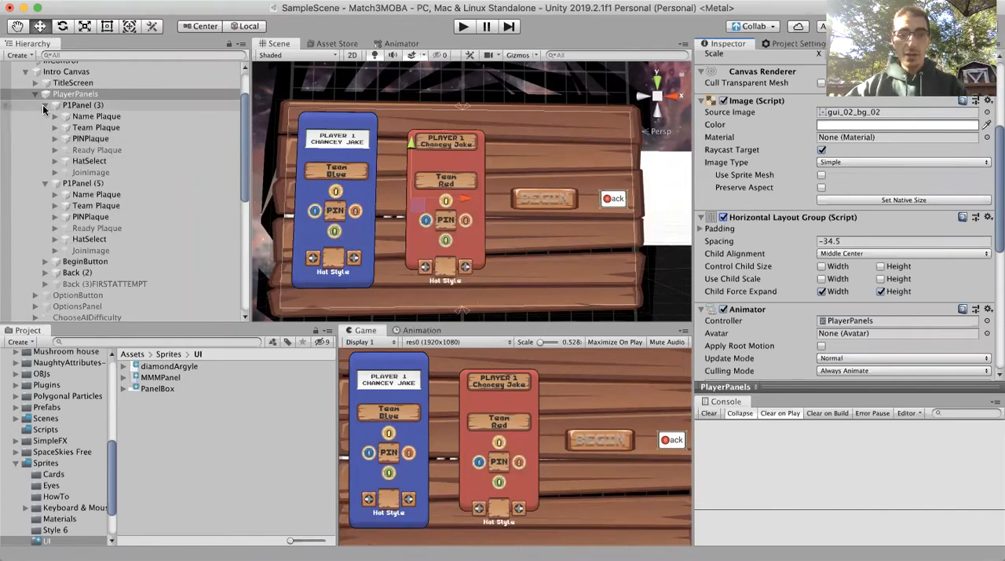
left_click(45, 93)
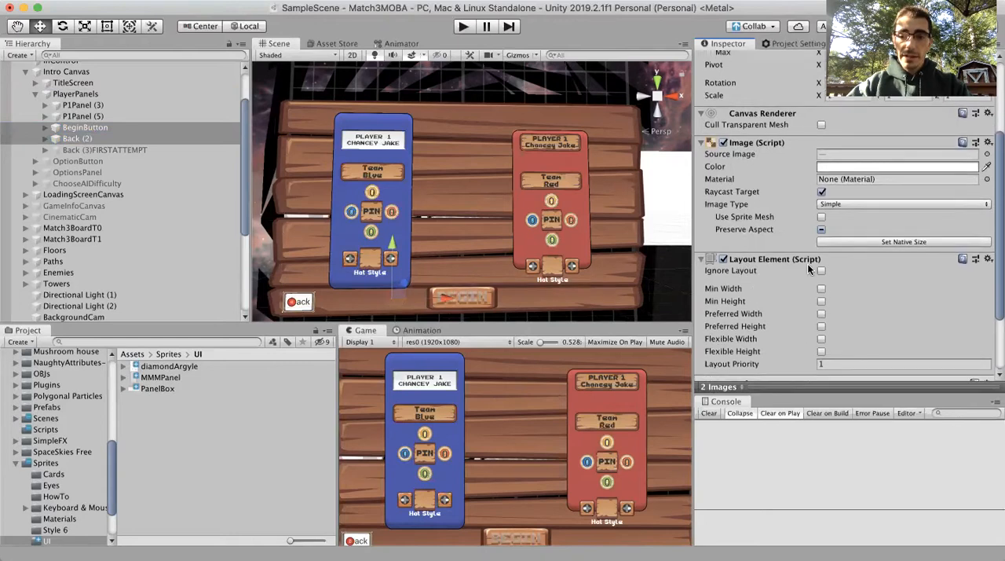
Step: Turn on Ignore Layout for BeginButton and Back, then select PlayerPanels
left_click(822, 270)
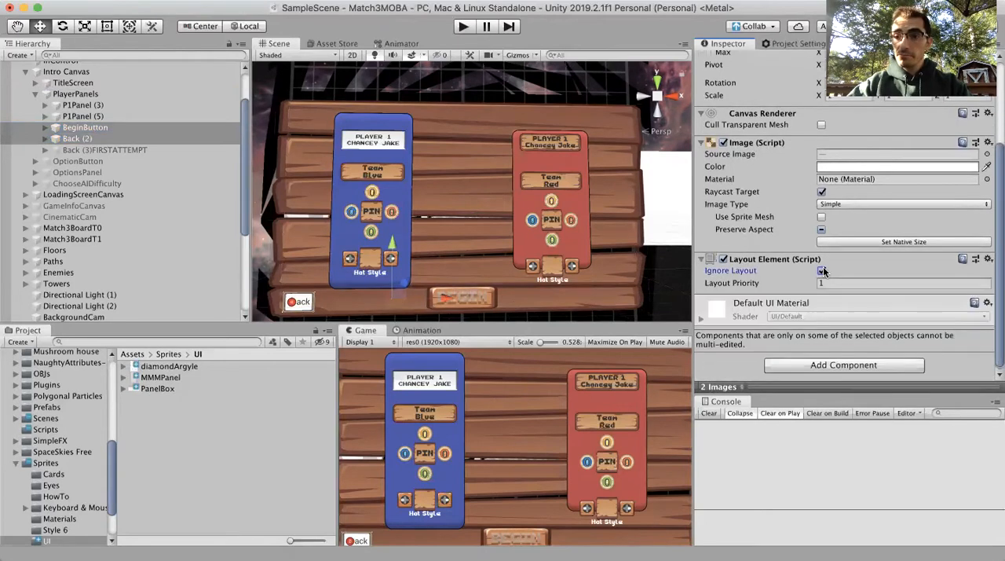
left_click(822, 270)
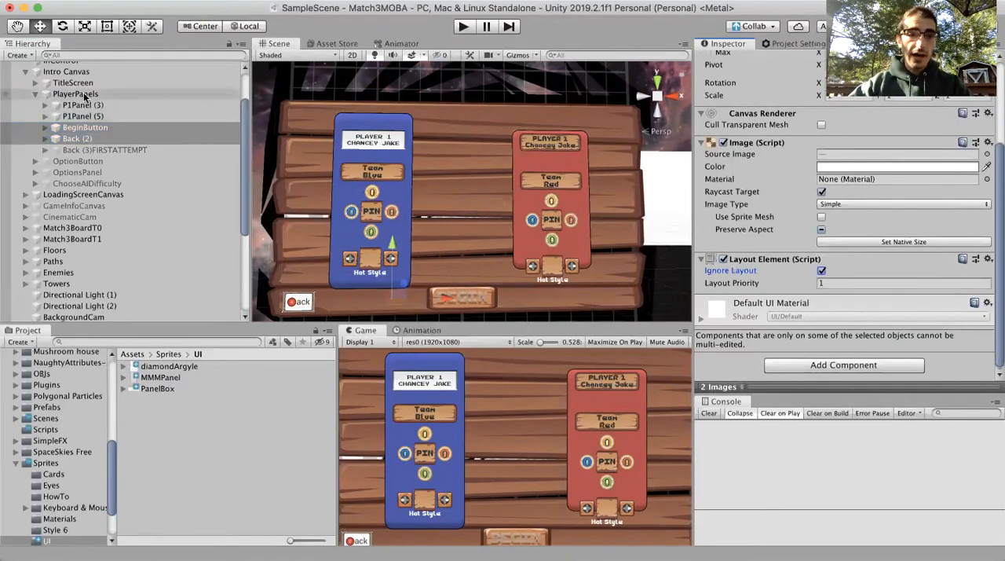
left_click(75, 94)
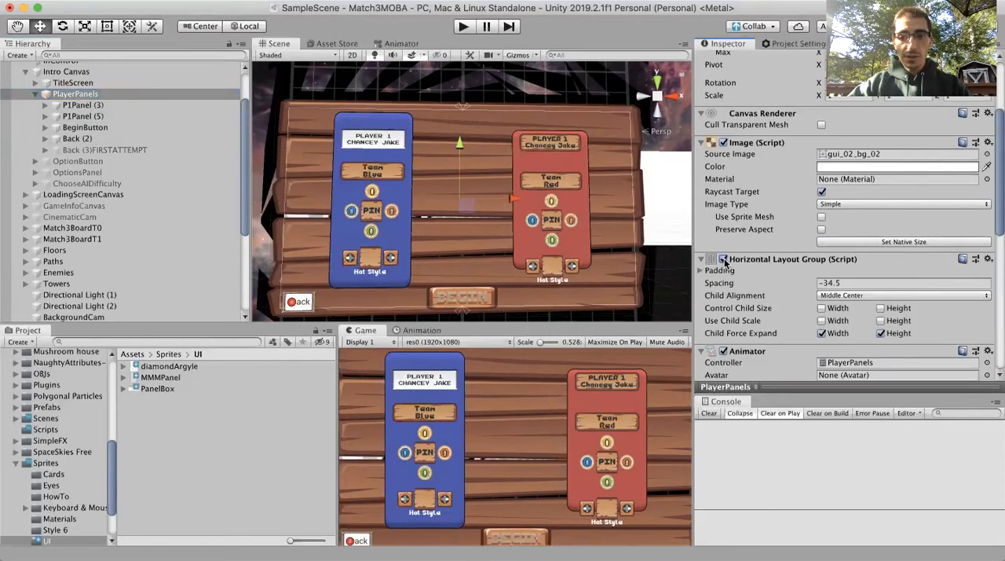
Step: Re-enable the Horizontal Layout Group on PlayerPanels
left_click(84, 105)
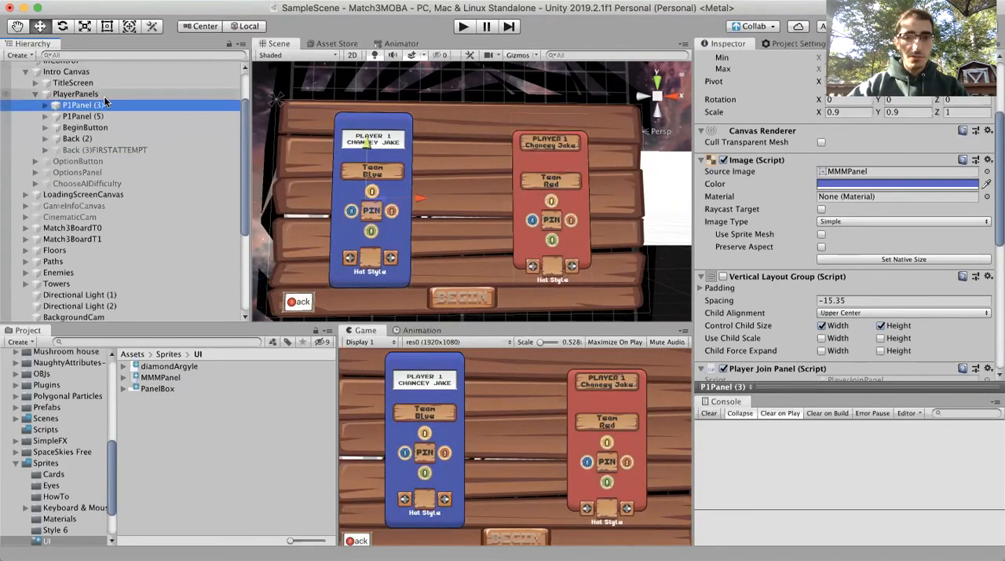
Step: Select PlayerPanels to view its horizontal layout settings again
left_click(75, 94)
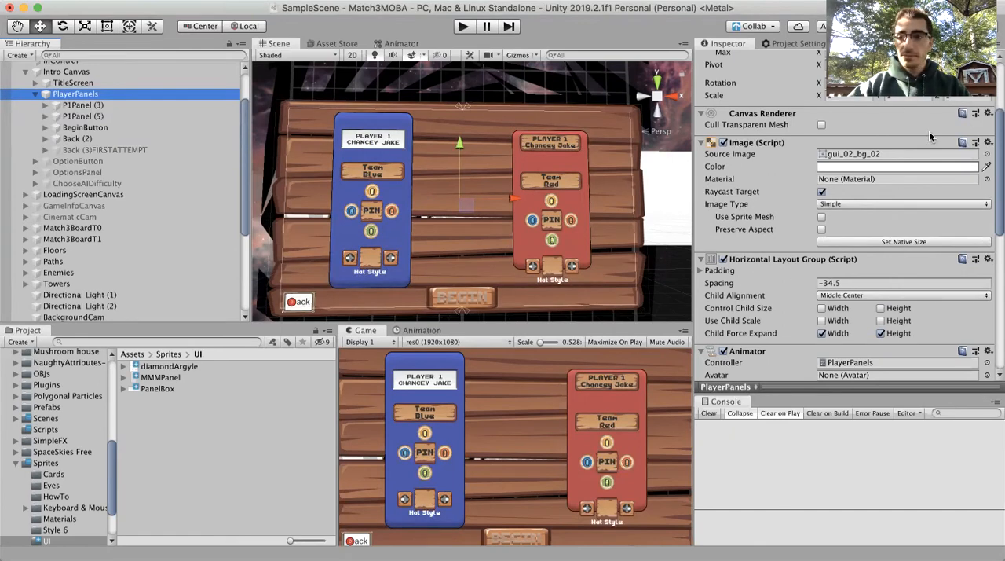
mouse_move(362, 495)
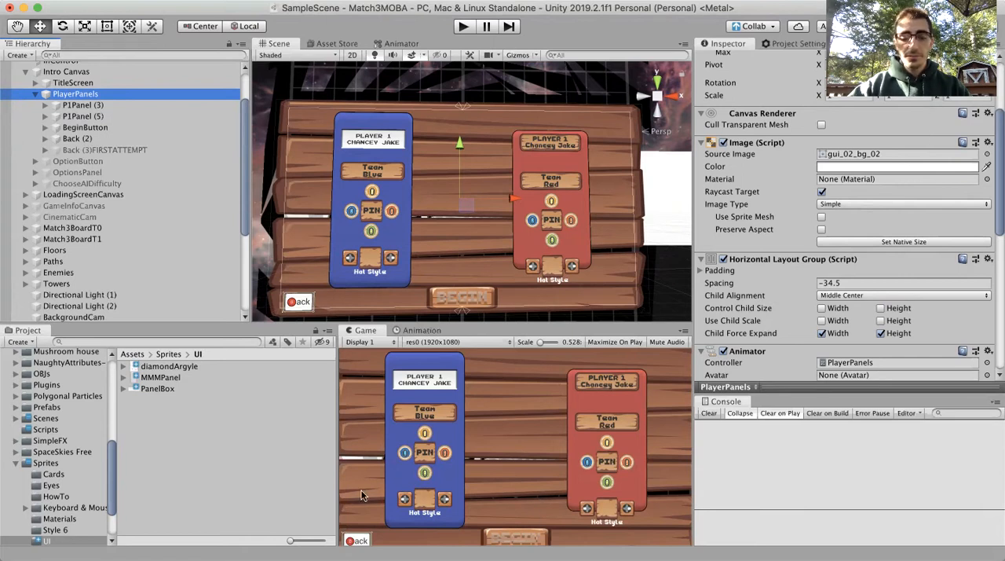
mouse_move(614, 496)
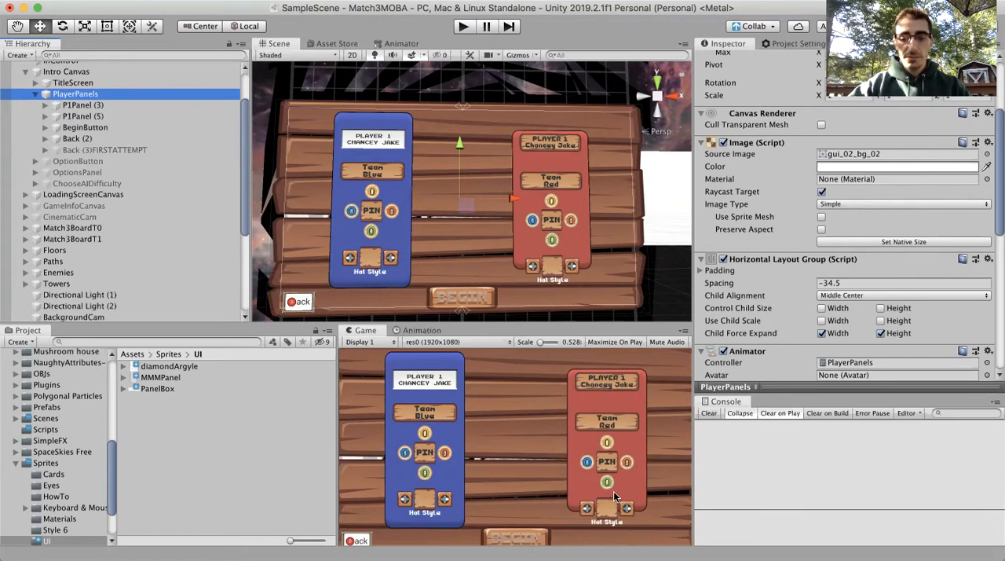
mouse_move(453, 522)
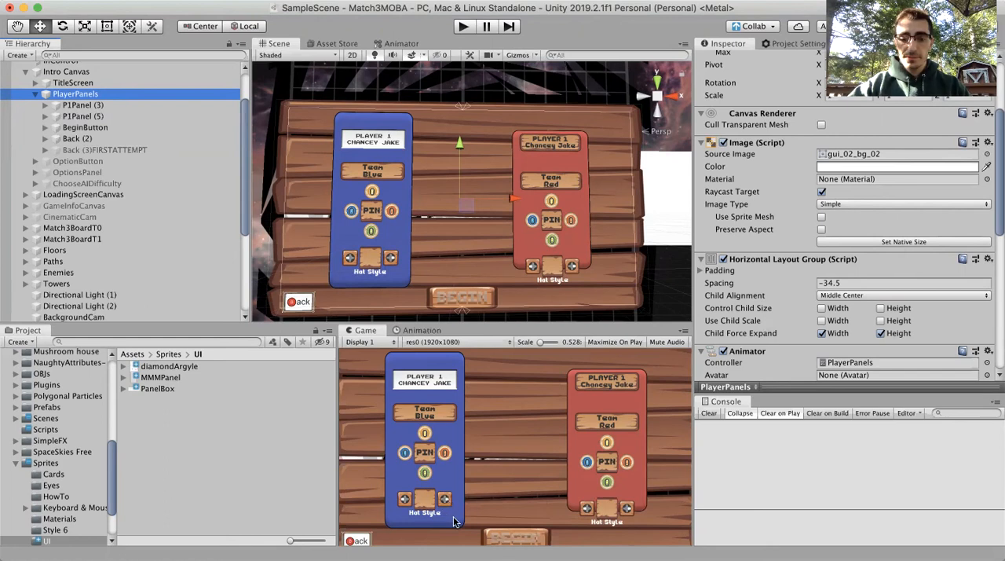